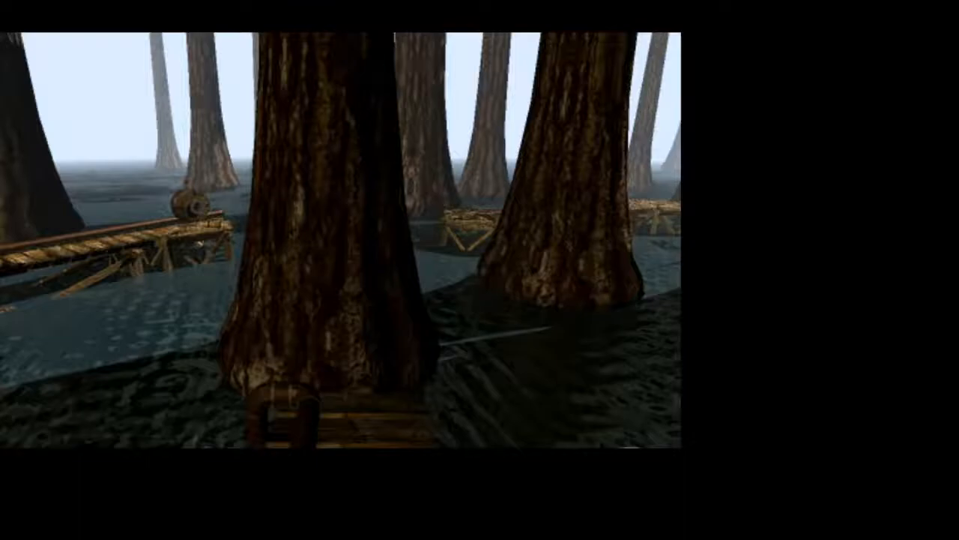
mouse_move(459, 208)
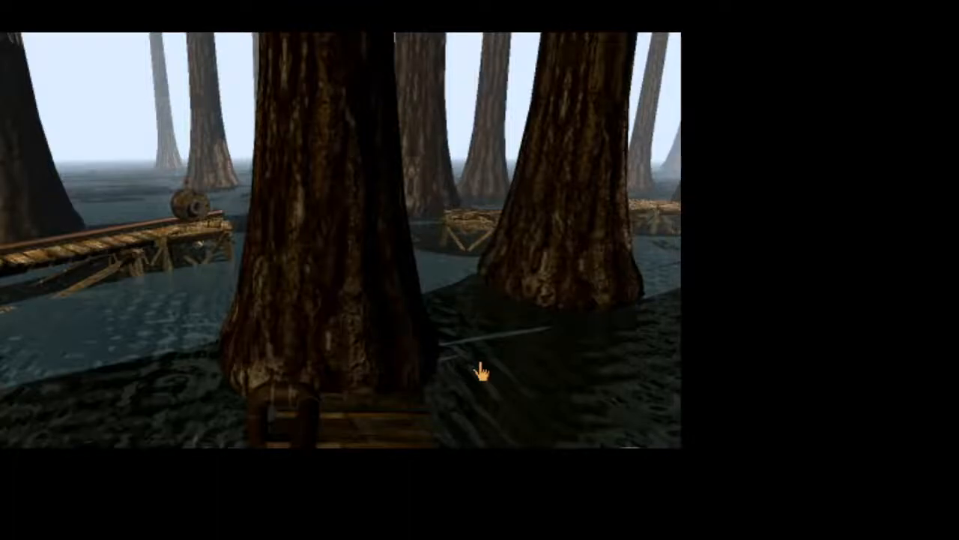
mouse_move(596, 327)
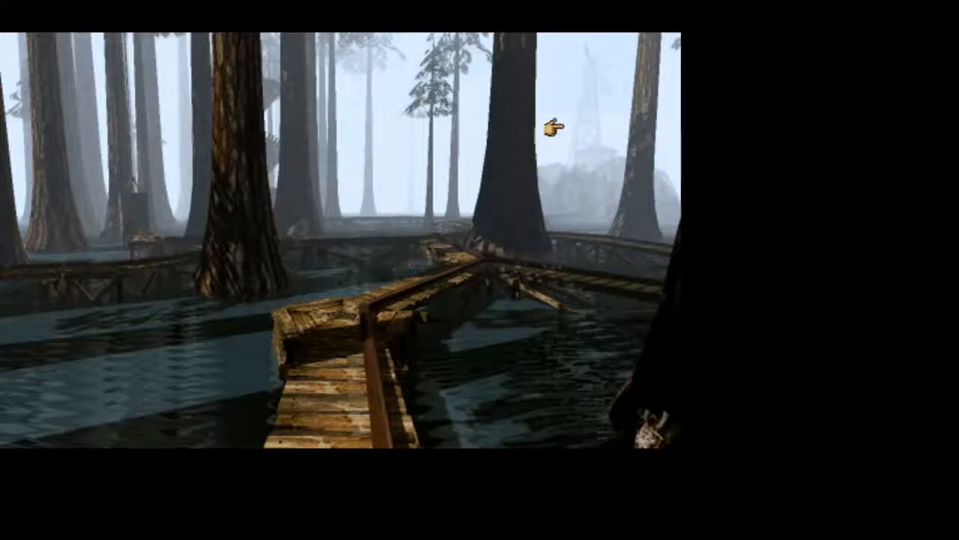
mouse_move(358, 128)
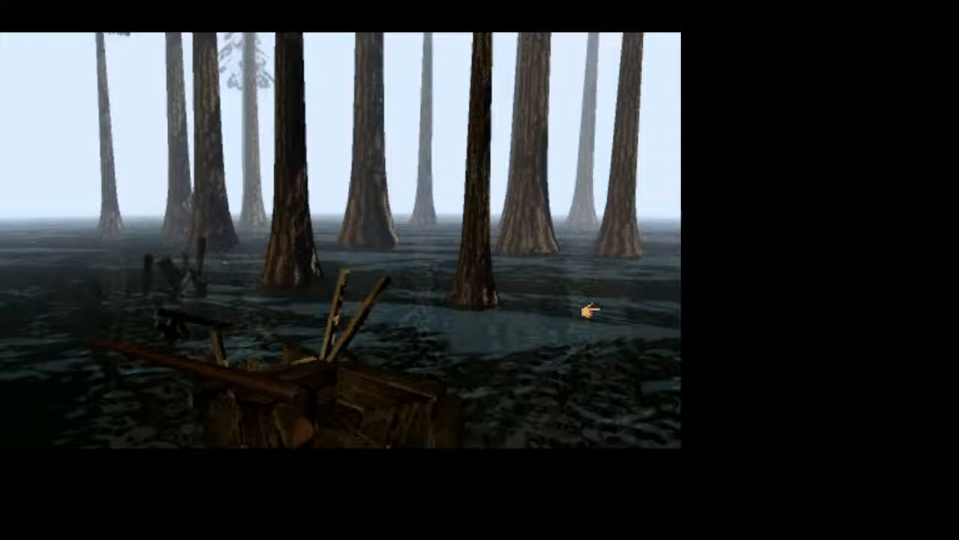
Walk along the boardwalk past the broken posts to the slatted gate between two tree trunks
click(588, 307)
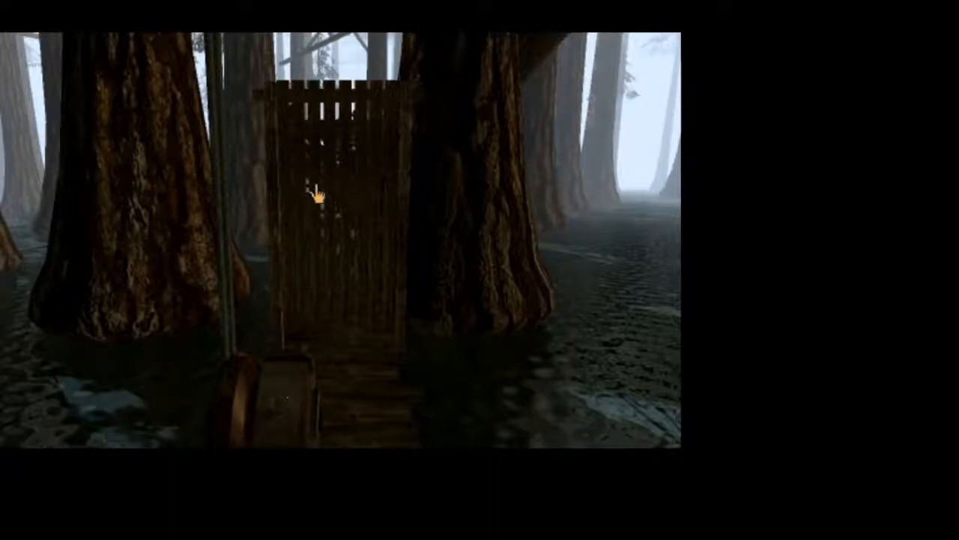
mouse_move(428, 51)
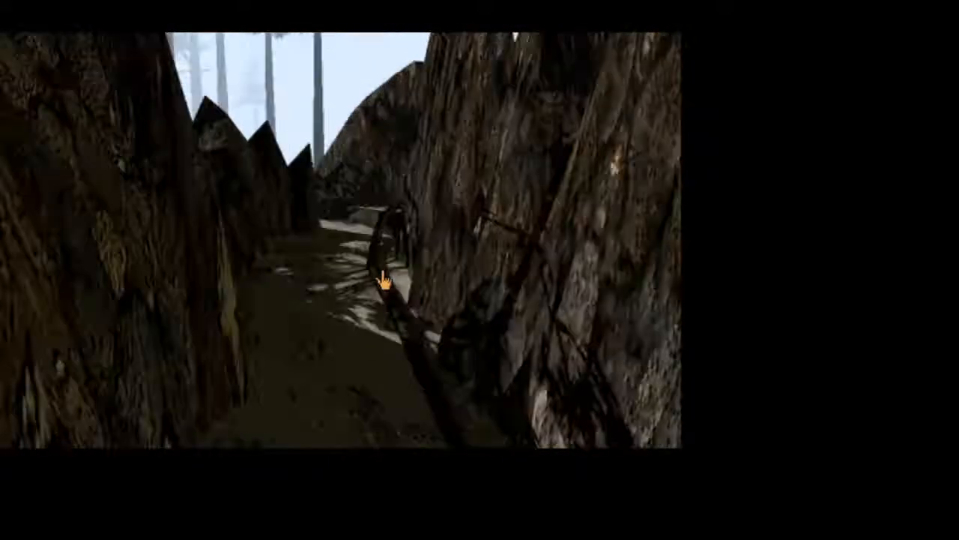
mouse_move(386, 281)
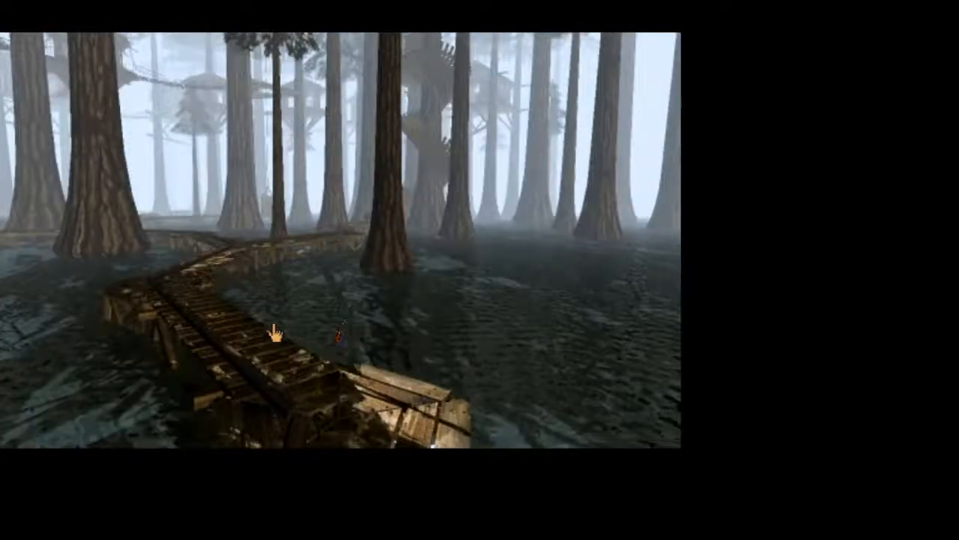
mouse_move(427, 319)
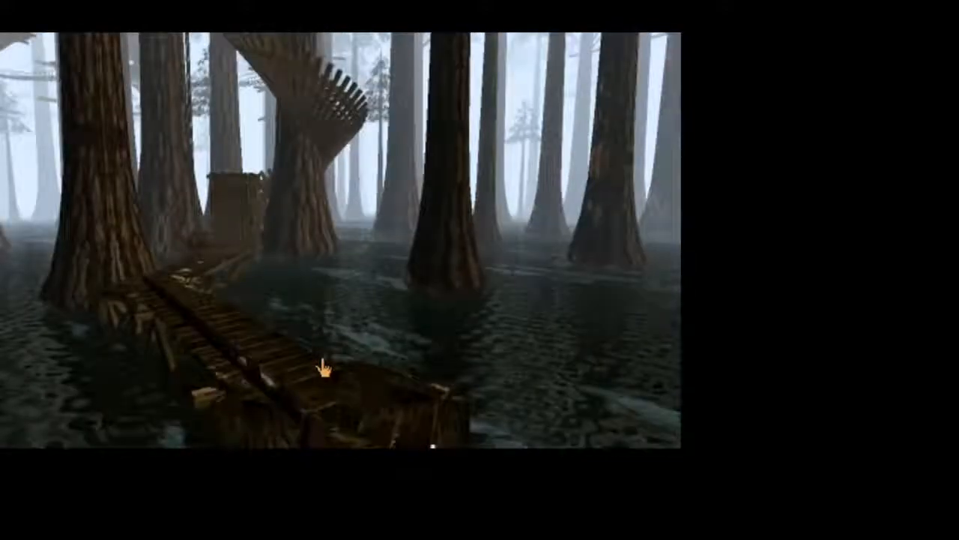
mouse_move(283, 366)
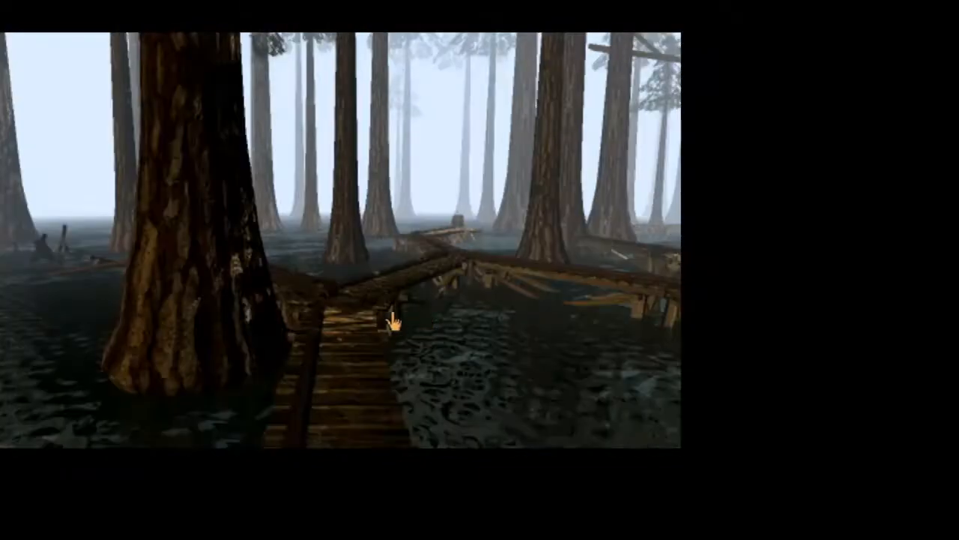
mouse_move(313, 437)
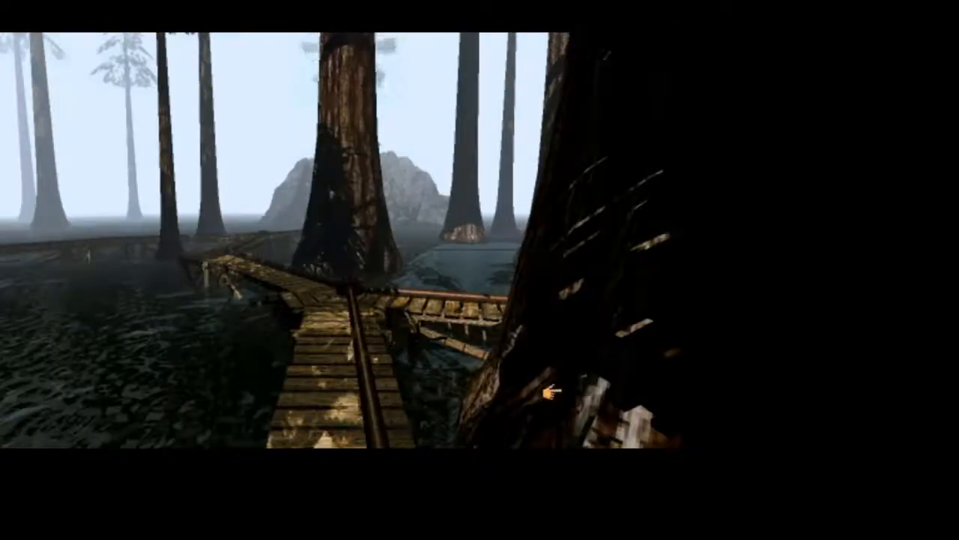
mouse_move(292, 155)
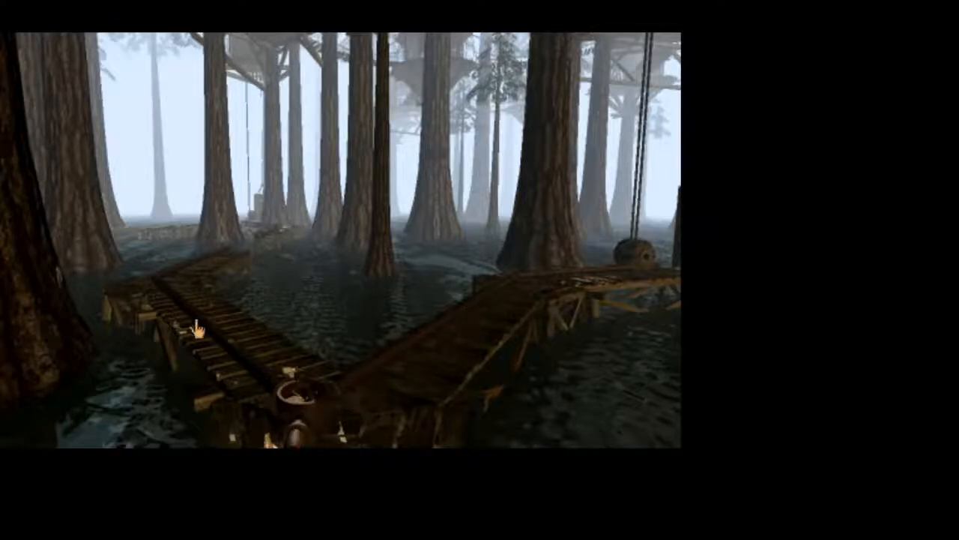
mouse_move(255, 262)
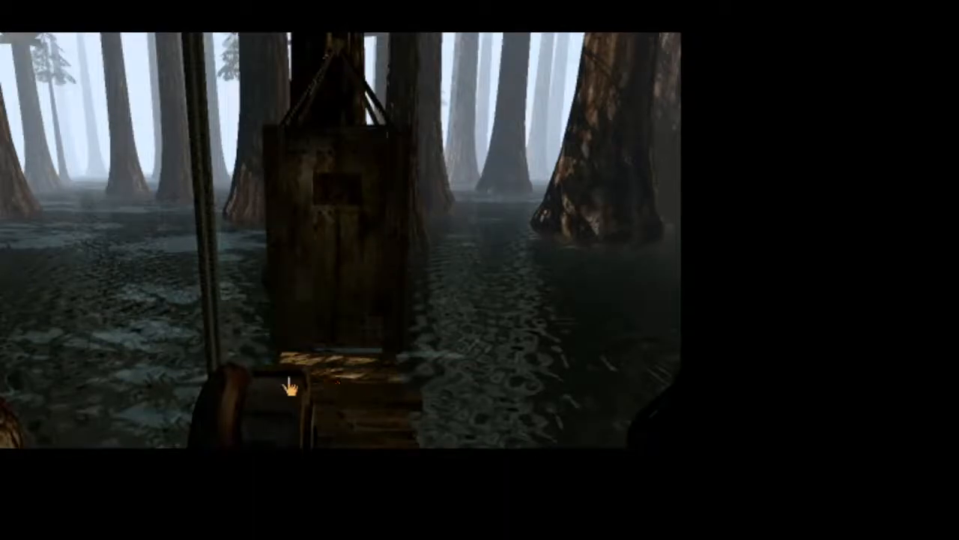
mouse_move(281, 382)
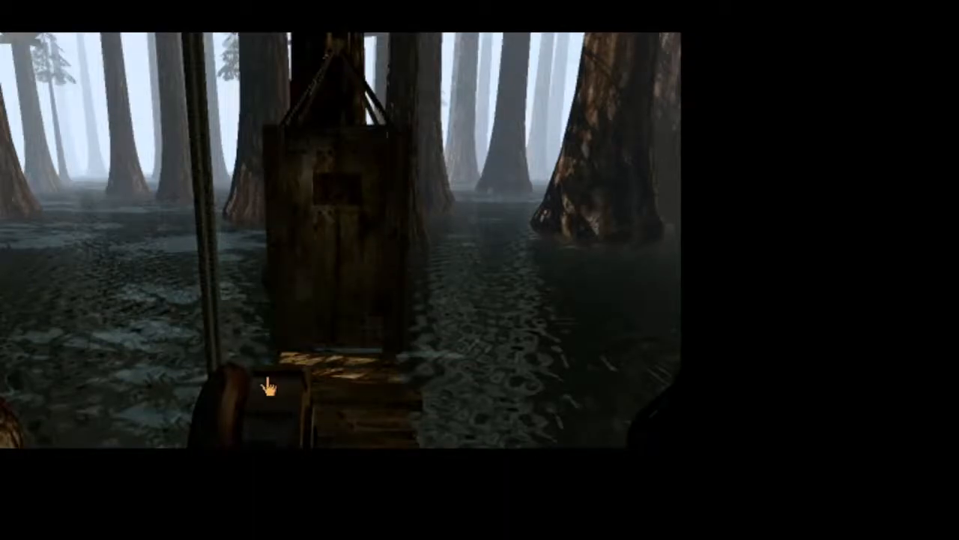